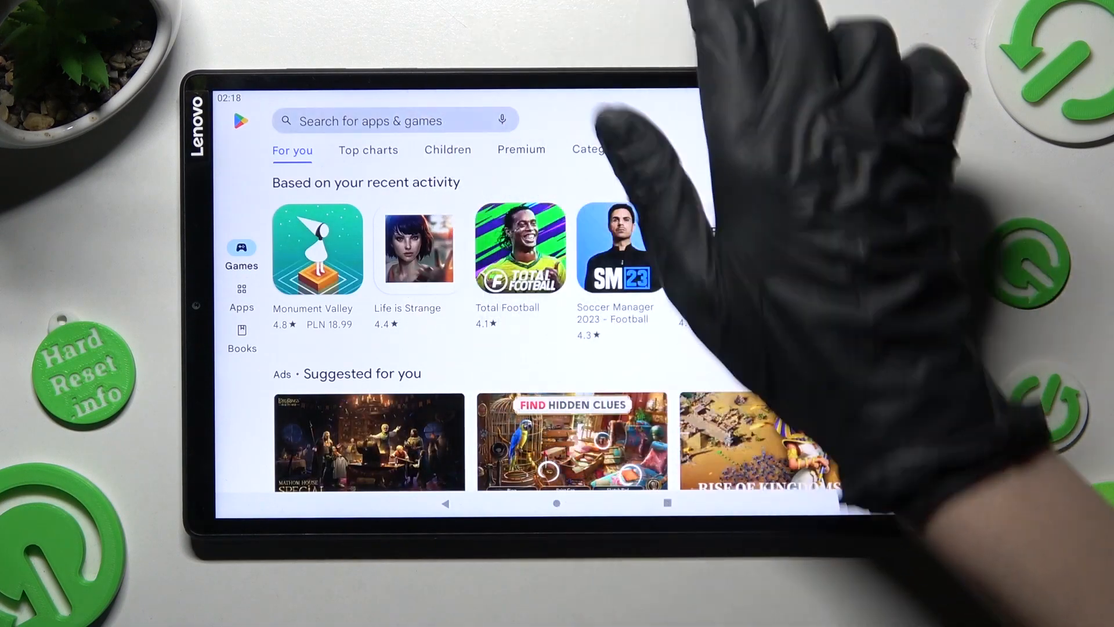
Search Play Store again for 'magic fluids' from recent searches.
{"action": "left_click", "coordinate": [383, 121]}
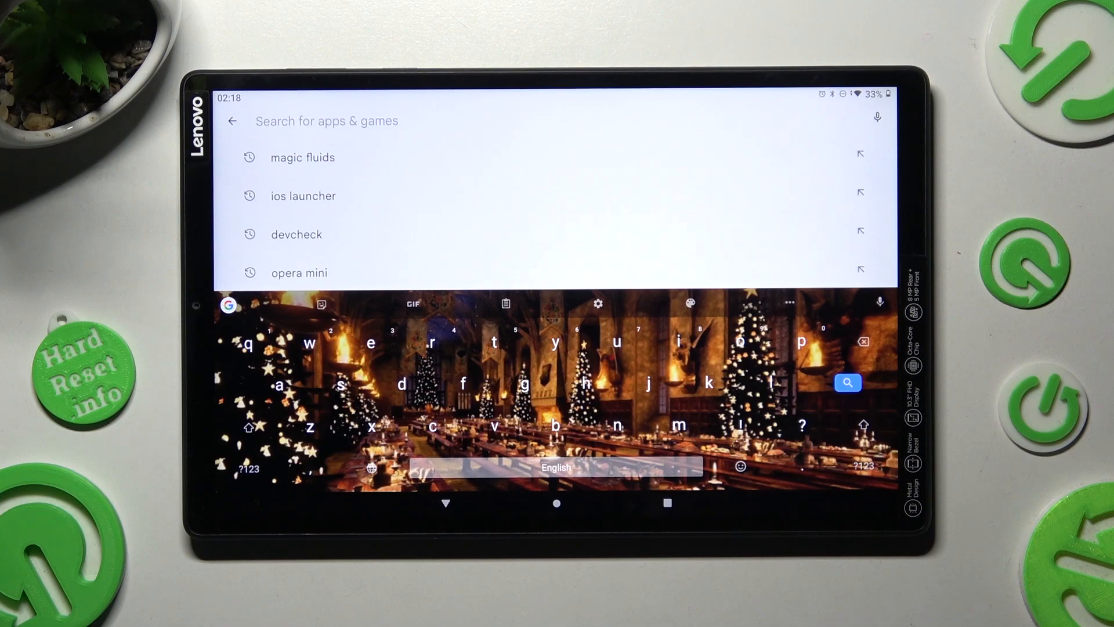
{"action": "left_click", "coordinate": [301, 158]}
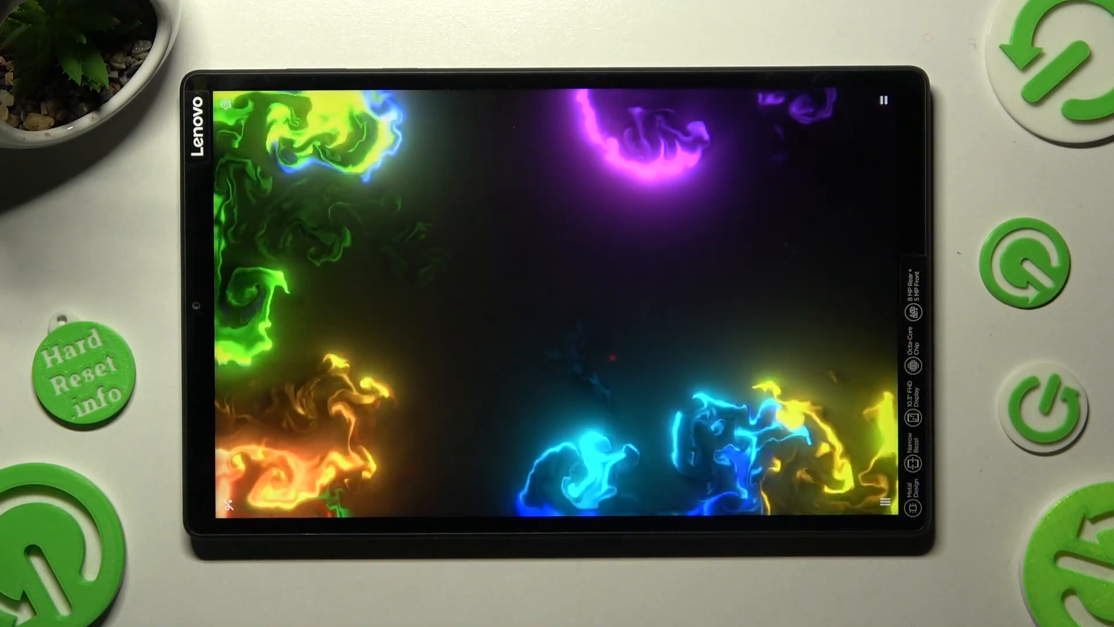
Bring up the options list with settings and live wallpaper entries.
{"action": "left_click", "coordinate": [885, 501]}
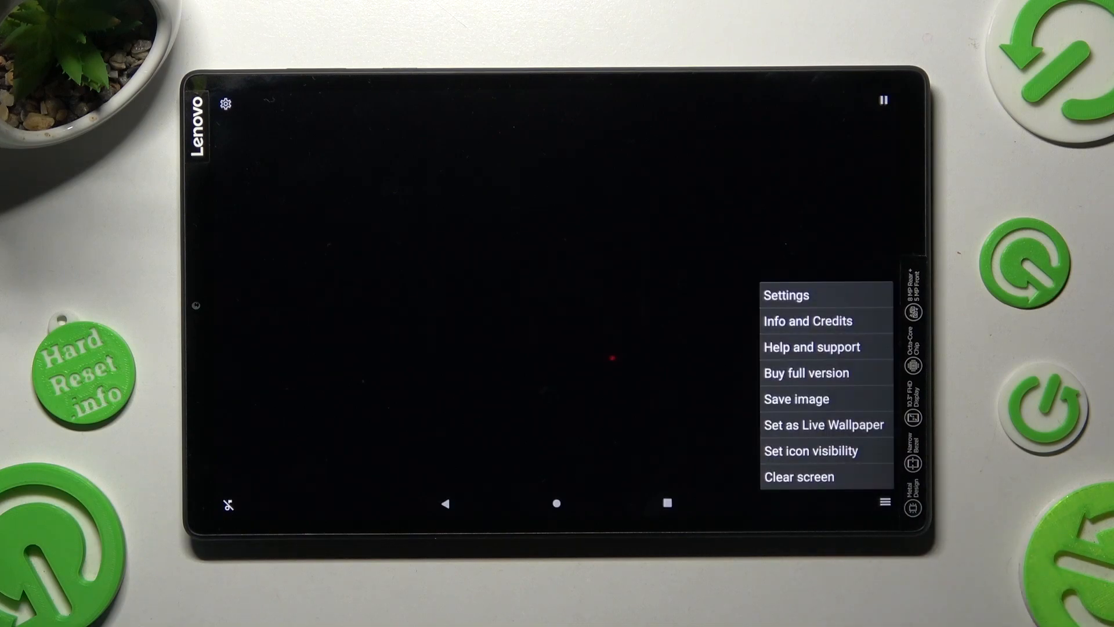
In Settings, review the Effects tab and return to Fluid with paint lifetime at maximum.
{"action": "left_click", "coordinate": [785, 294]}
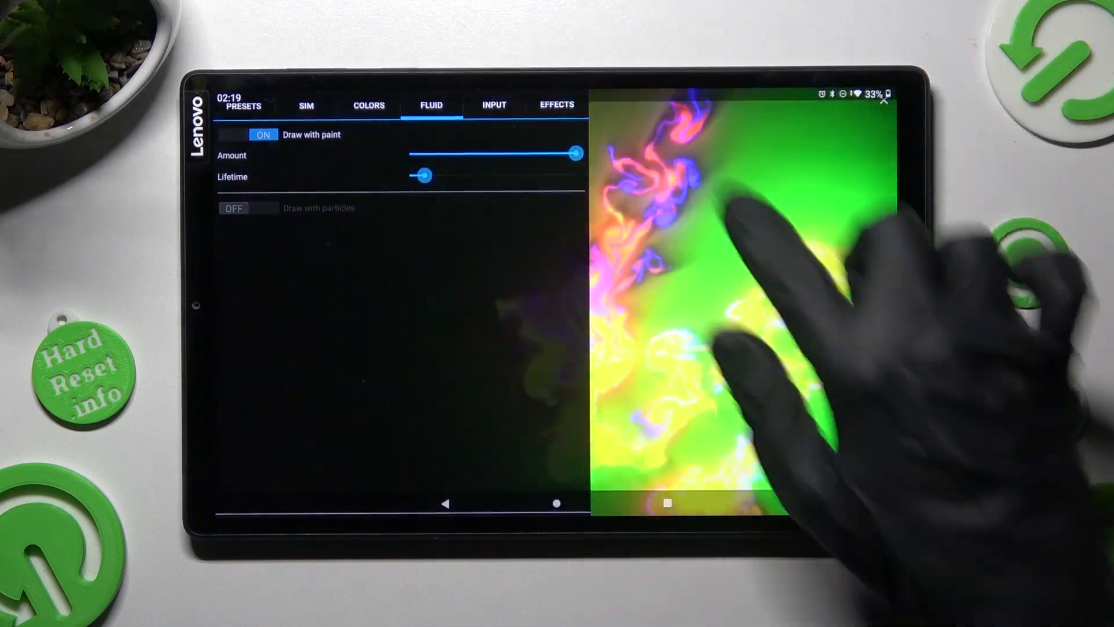
{"action": "left_click", "coordinate": [557, 104]}
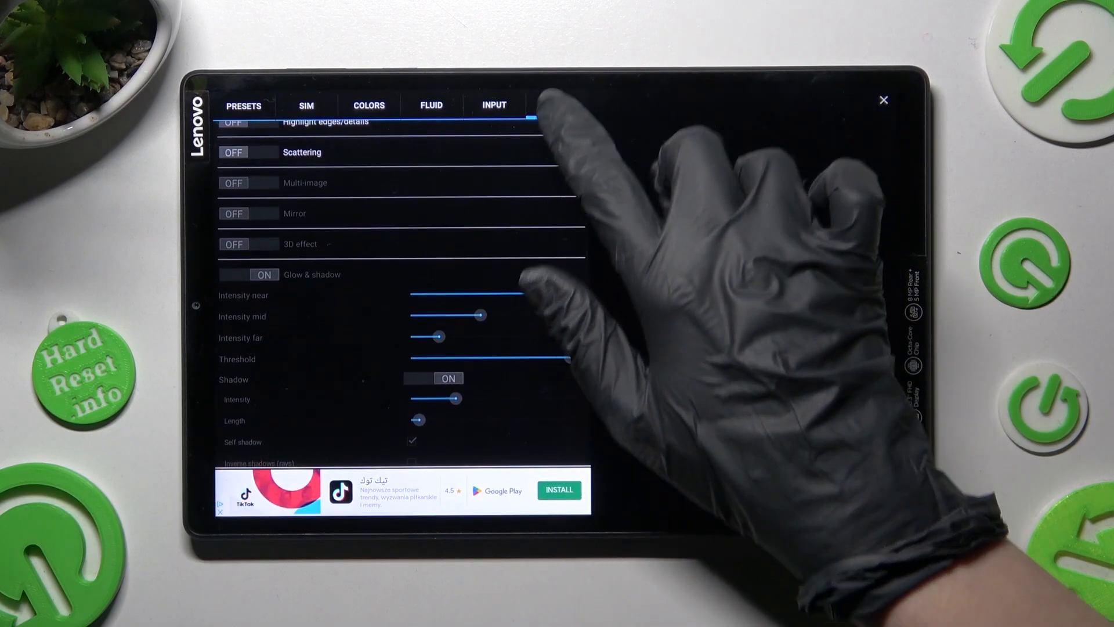
{"action": "left_click", "coordinate": [431, 105]}
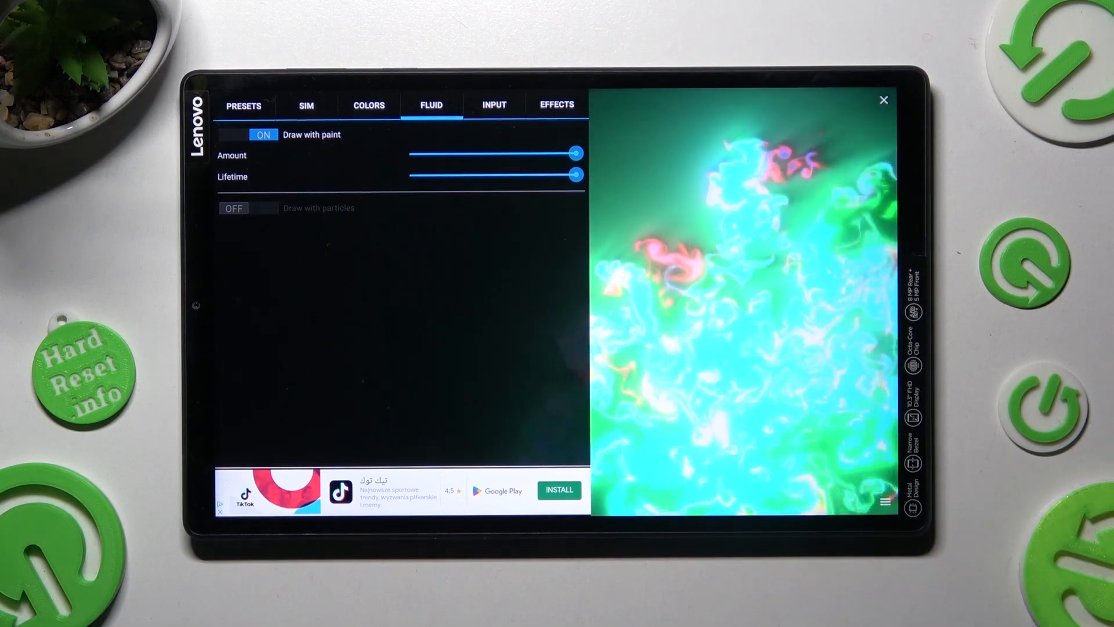
Leave settings for the green fluid canvas and bring the options list back up.
{"action": "left_click", "coordinate": [882, 100]}
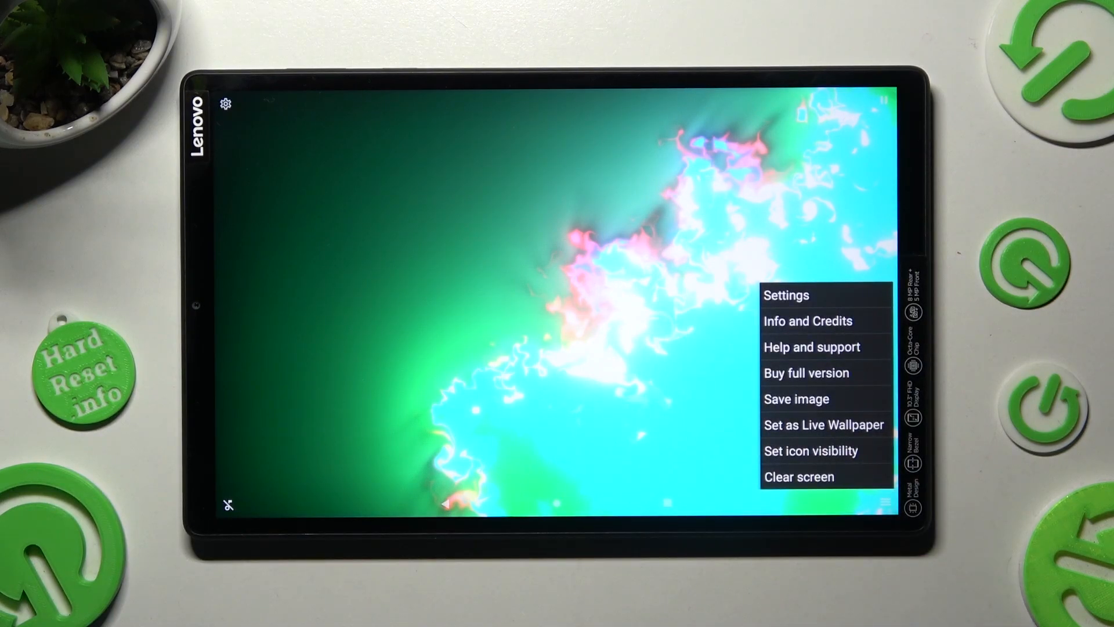
{"action": "left_click", "coordinate": [811, 451]}
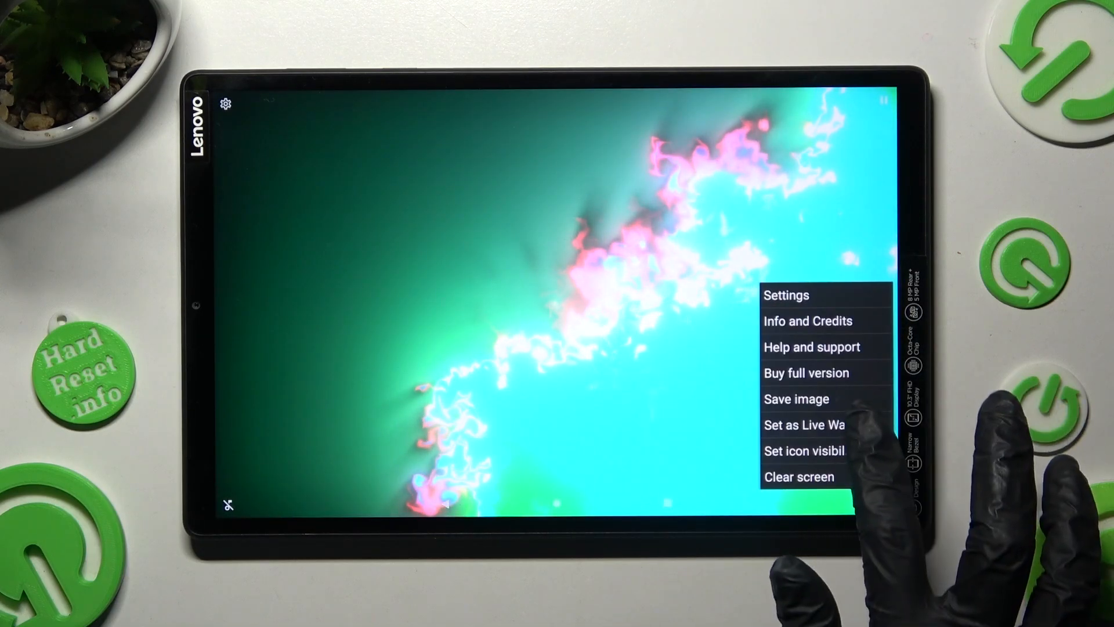
Set Magic Fluids Lite as live wallpaper, reaching the home or lock screen choice.
{"action": "left_click", "coordinate": [804, 424]}
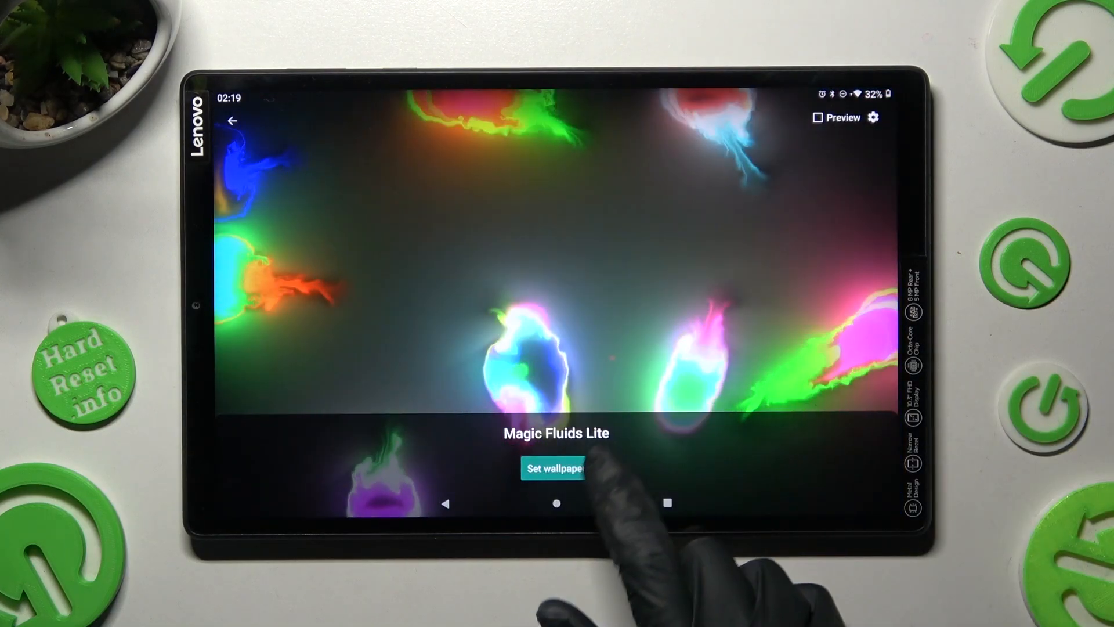
{"action": "left_click", "coordinate": [556, 468]}
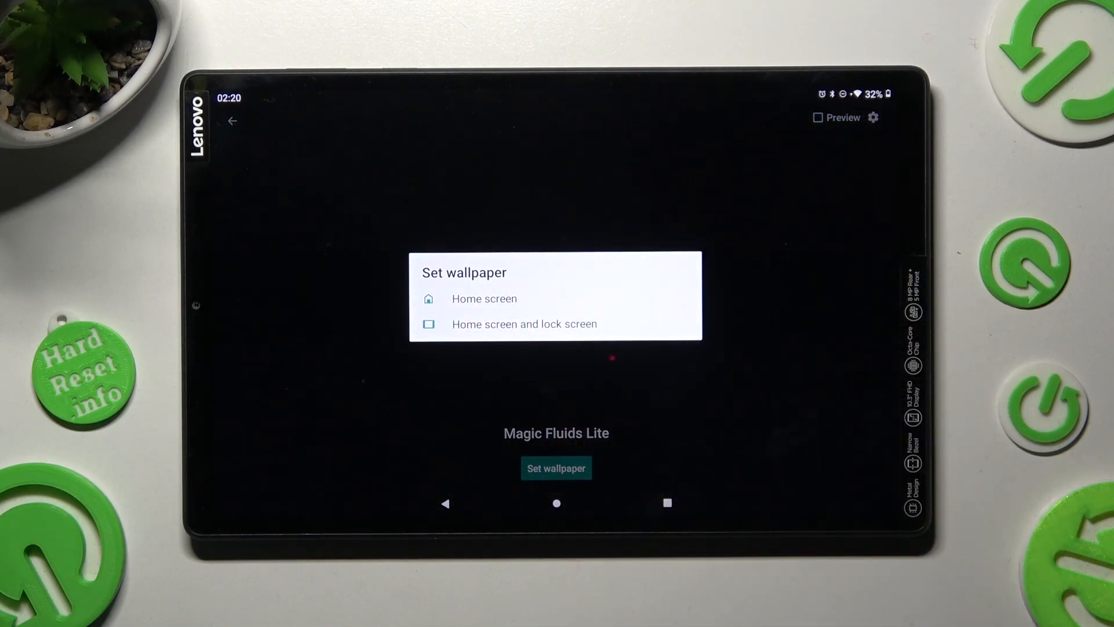
{"action": "mouse_move", "coordinate": [671, 289]}
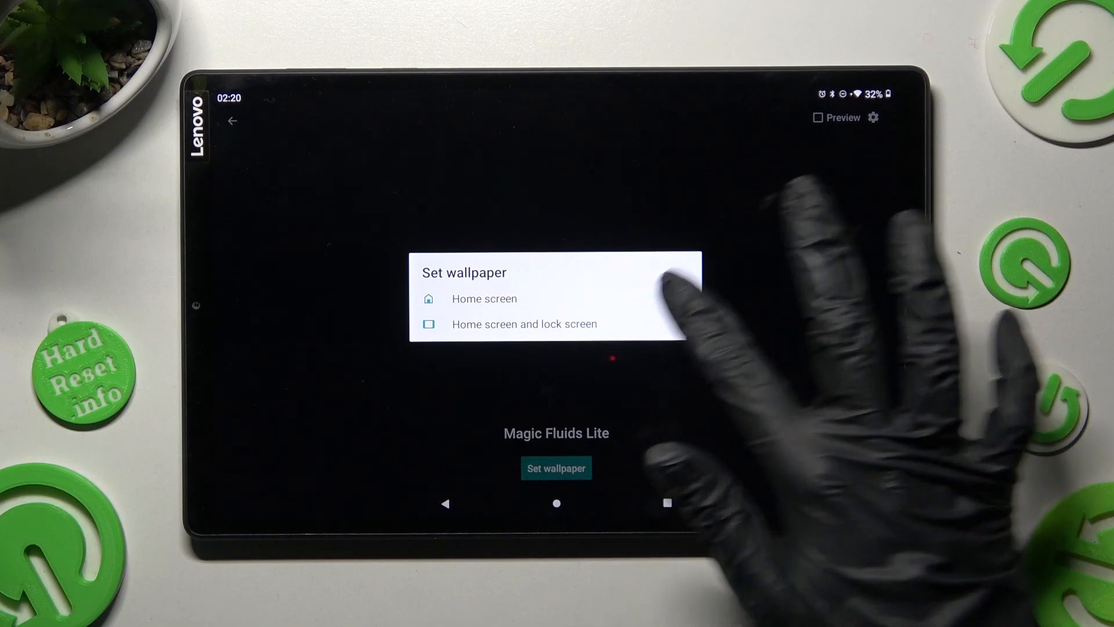